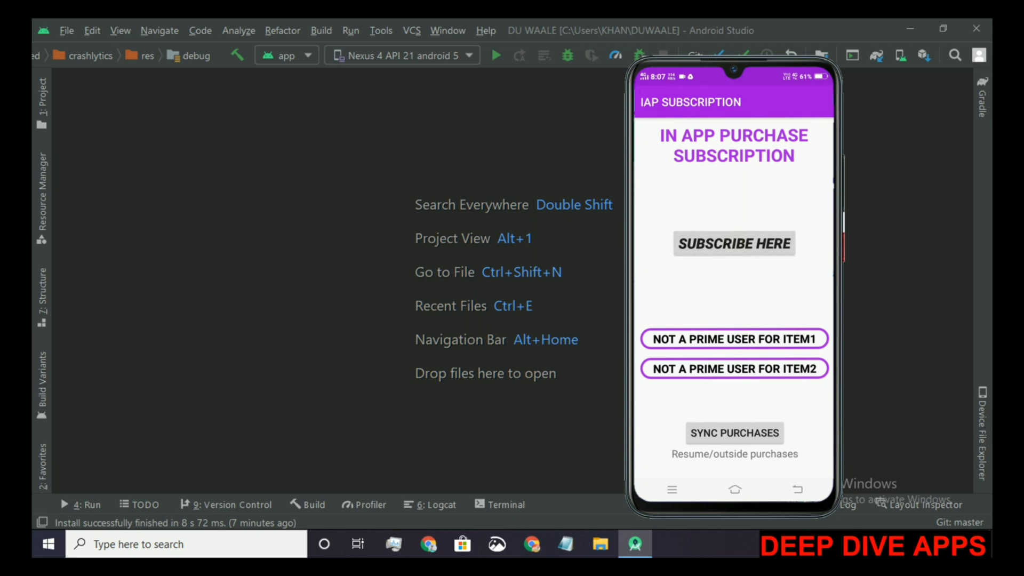
Show the SUBSCRIPTIONS dialog listing the six-month and one-year ads-removal plans
left_click(734, 243)
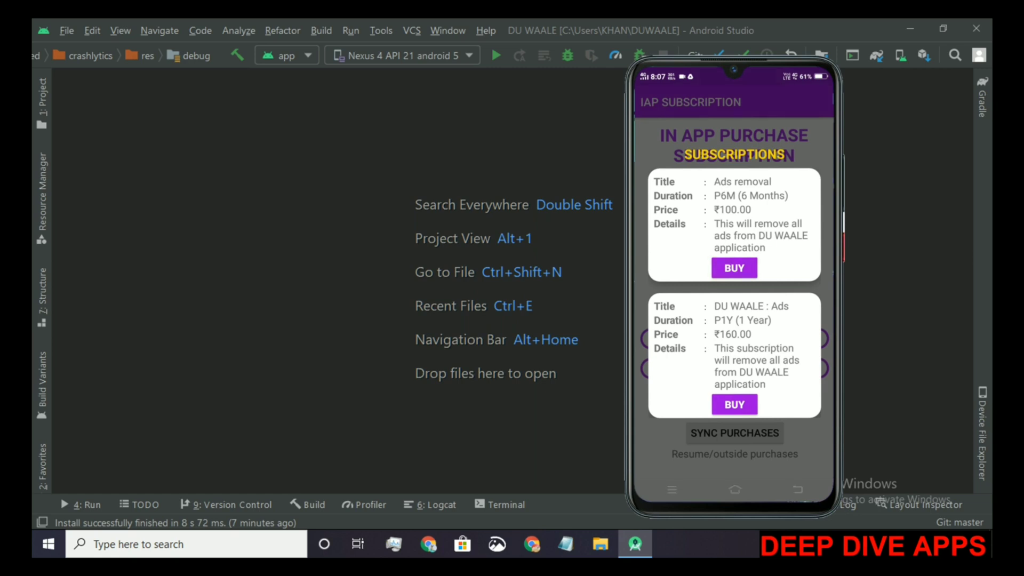
left_click(733, 268)
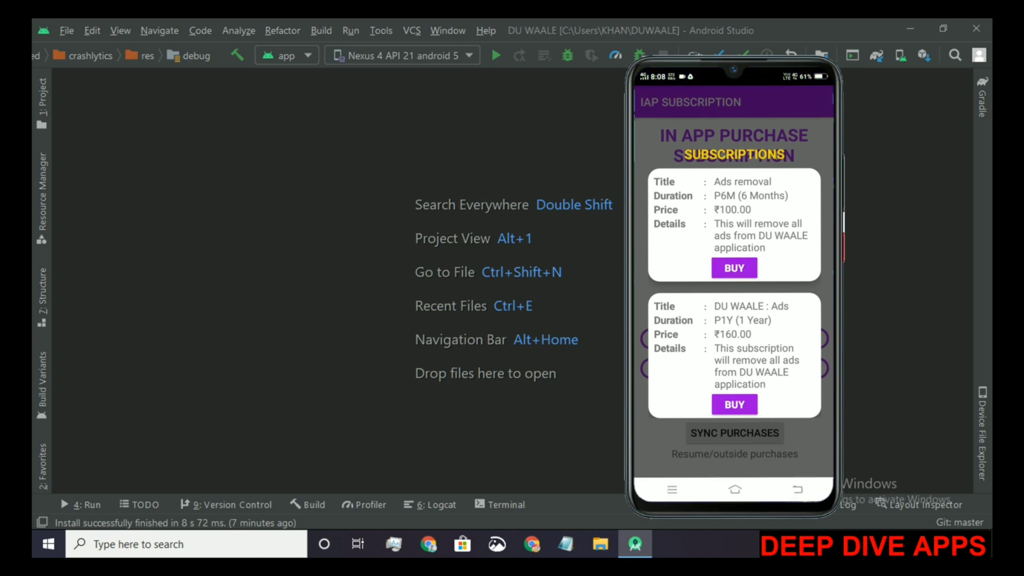
Buy the ₹100 Ads removal test subscription via the Google Play 1-tap buy sheet
left_click(733, 268)
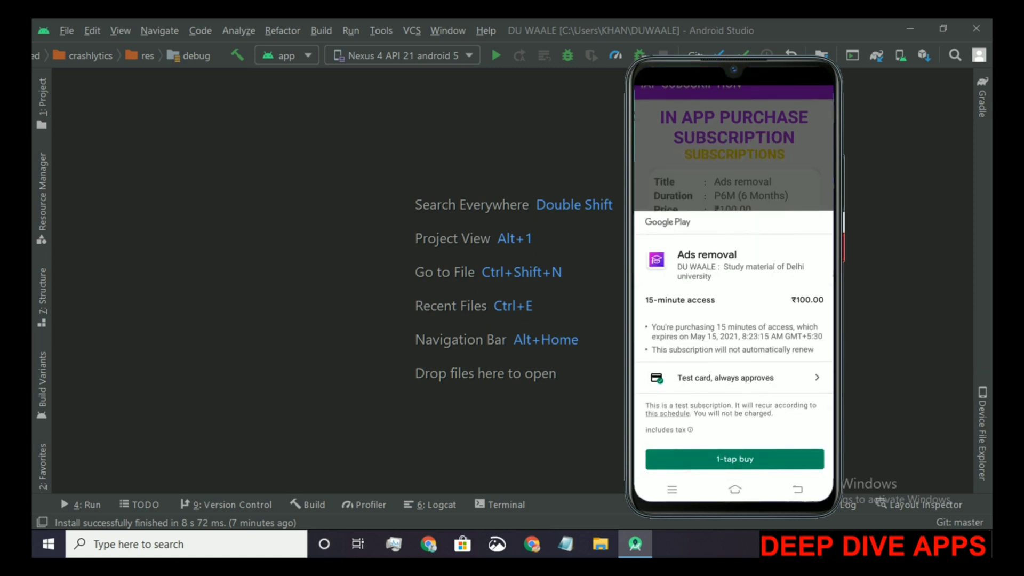
left_click(733, 458)
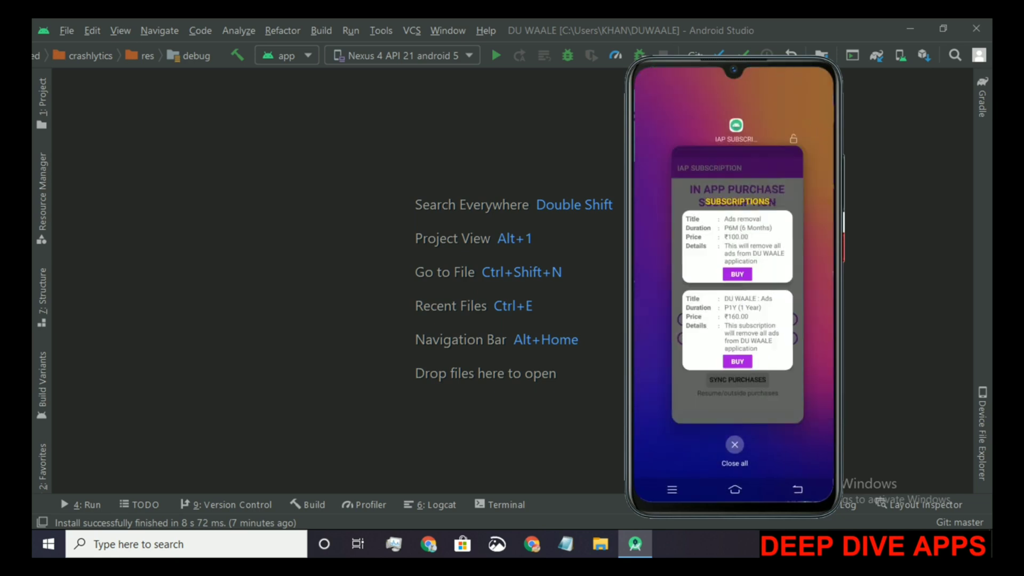
Reopen IAP Subscription from recents so the first phone reports prime user for item1
left_click(733, 449)
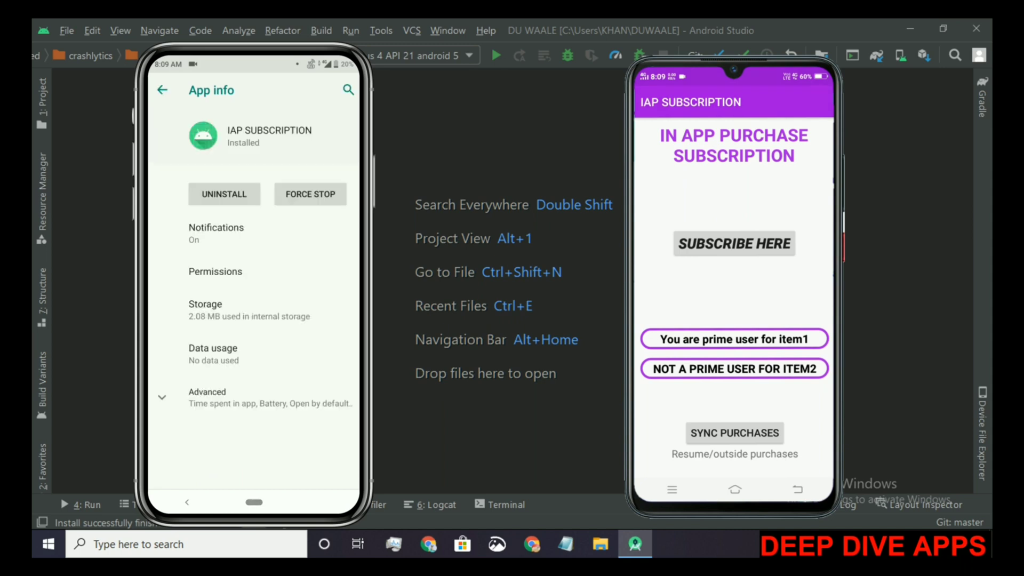
Clear the app's storage on the second phone, relaunch it and show its subscription plans
left_click(205, 310)
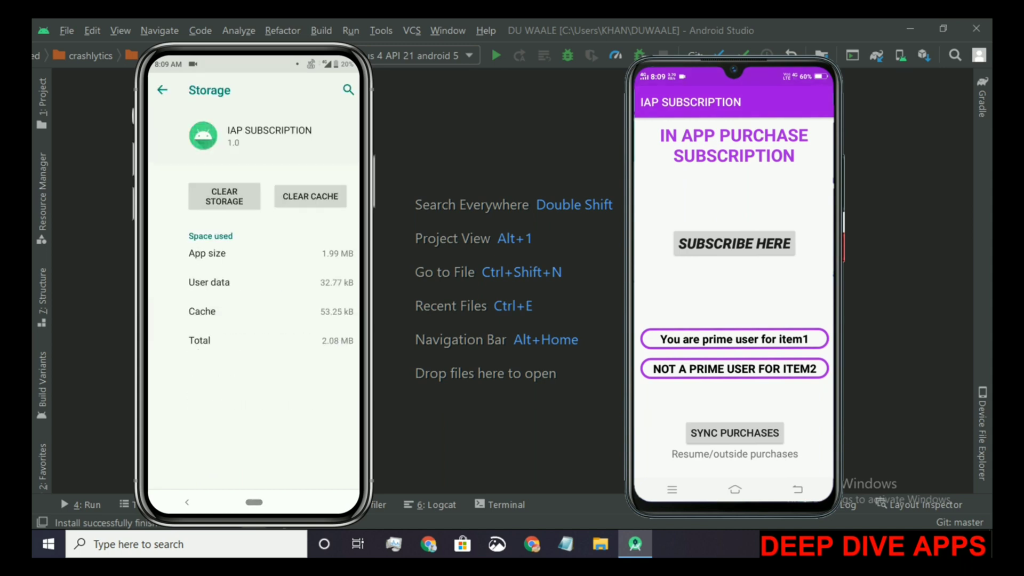
left_click(223, 196)
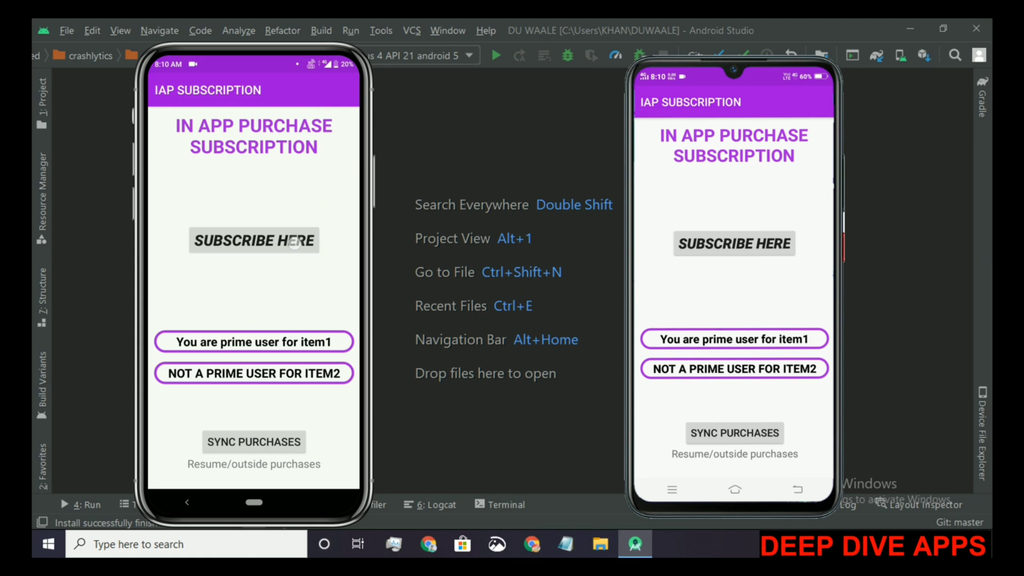
left_click(254, 240)
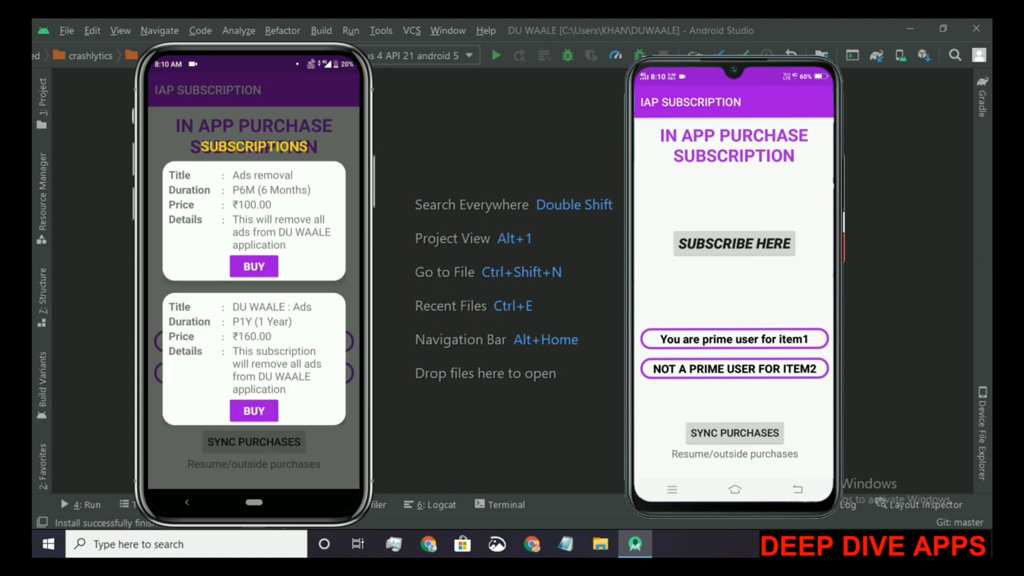
Purchase the DU WAALE : Ads (1 Year) plan so item2 also reports prime user
left_click(254, 265)
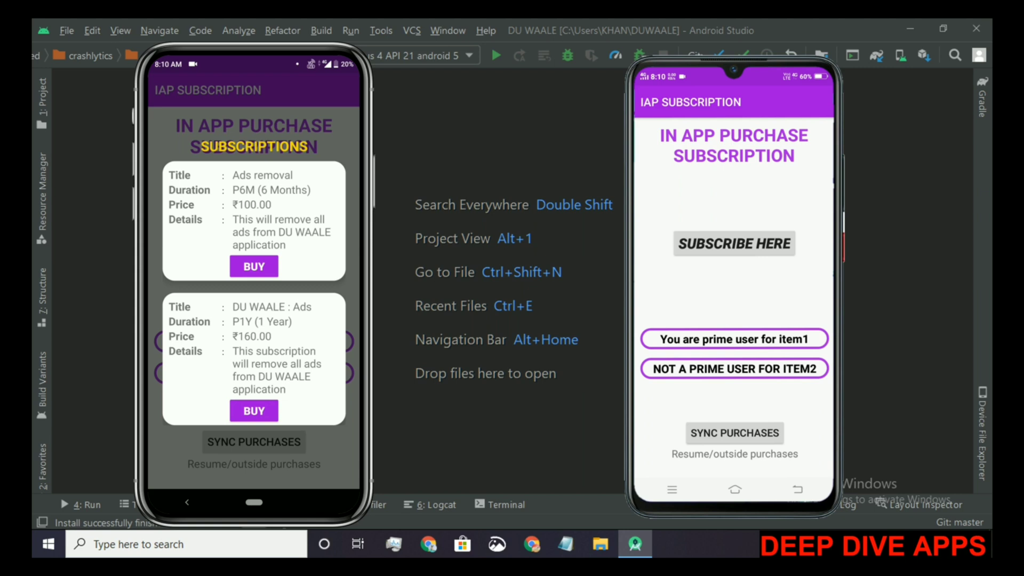
left_click(254, 409)
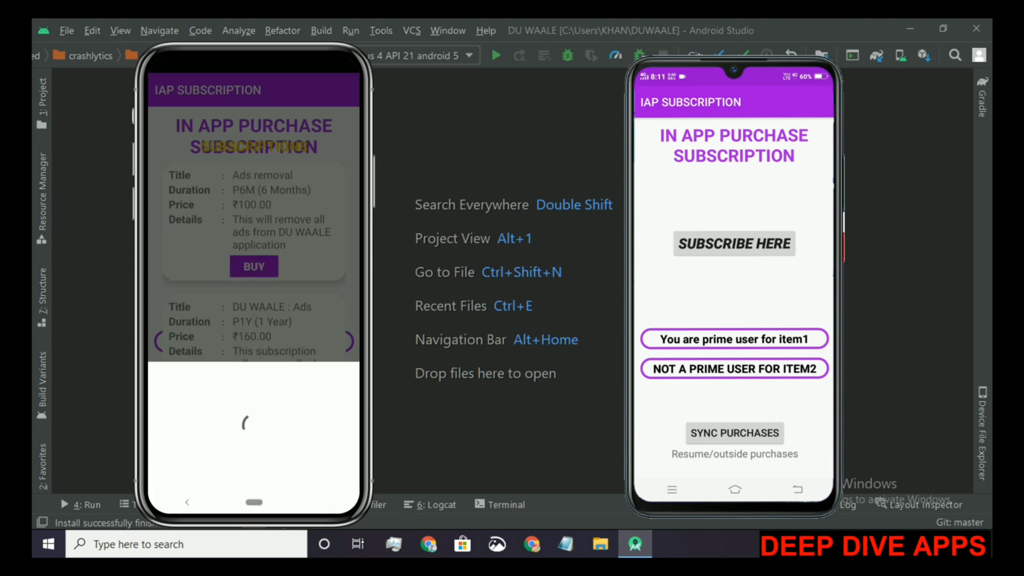
left_click(254, 265)
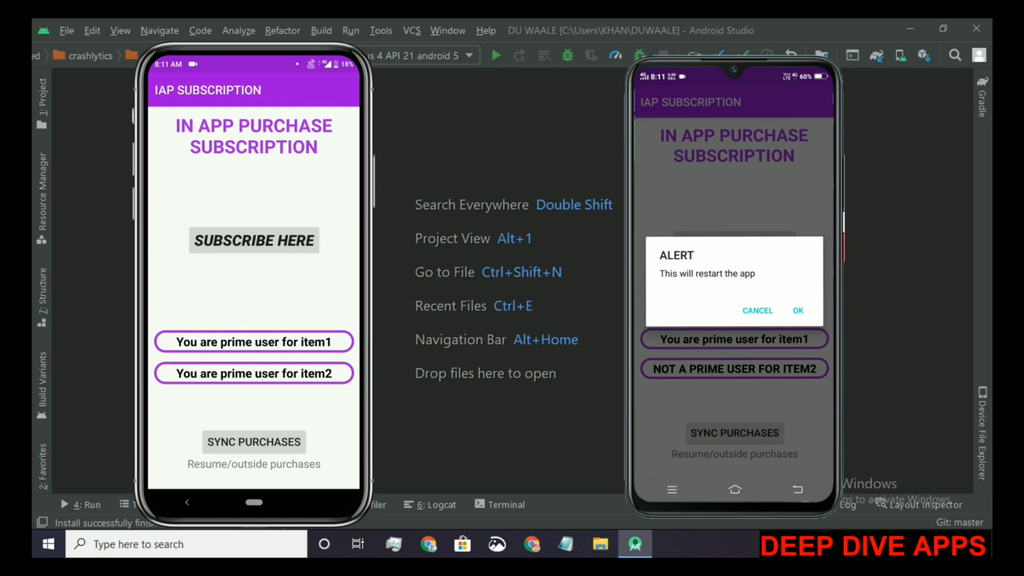
Accept the 'This will restart the app' alert after syncing purchases
left_click(798, 310)
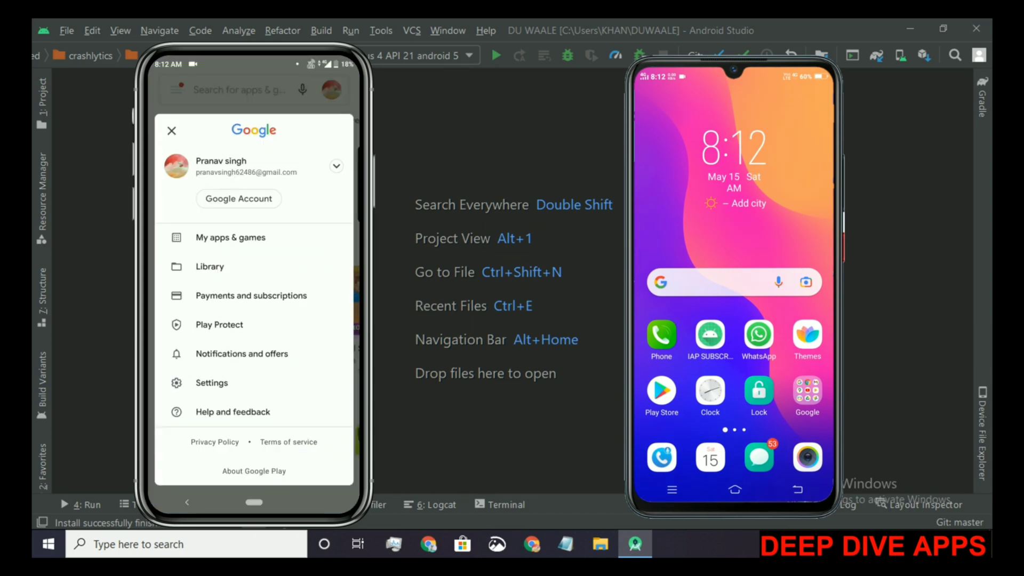
Review the Ads removal entry under Payments and subscriptions, then return to the app drawer
left_click(250, 295)
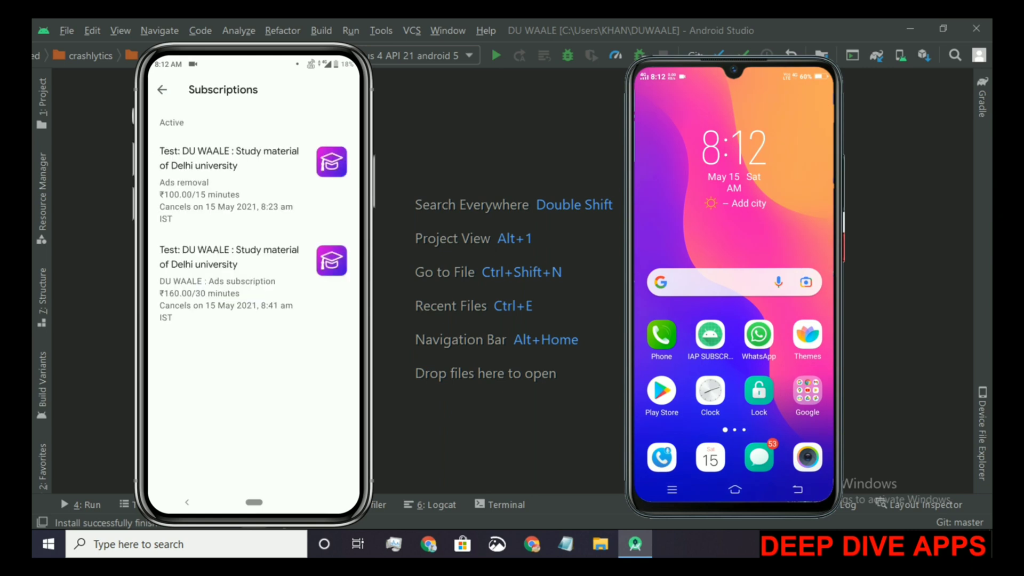
left_click(229, 158)
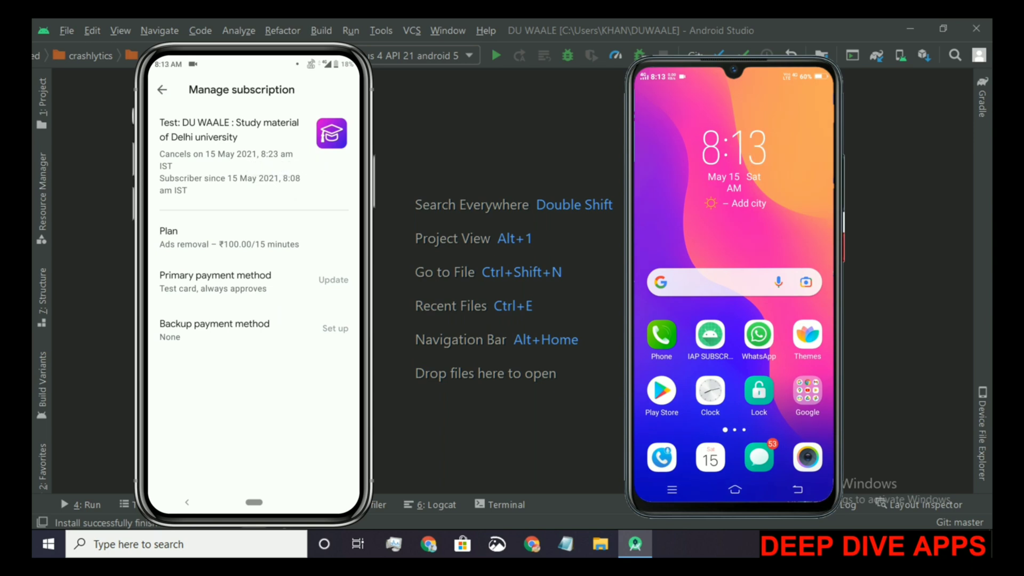
left_click(161, 89)
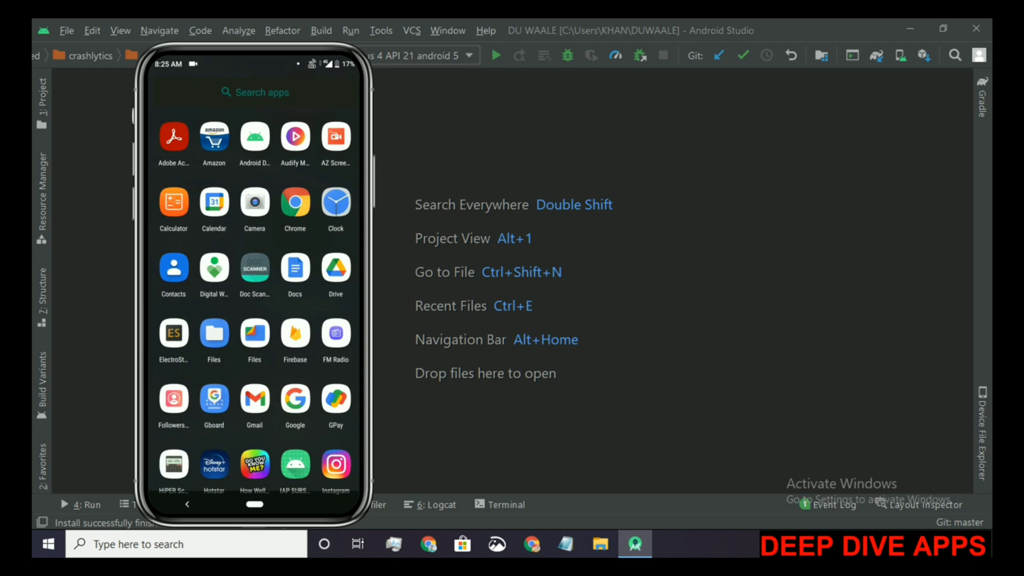
Scroll the app drawer to reach Play Store and its account menu
scroll("down", 3)
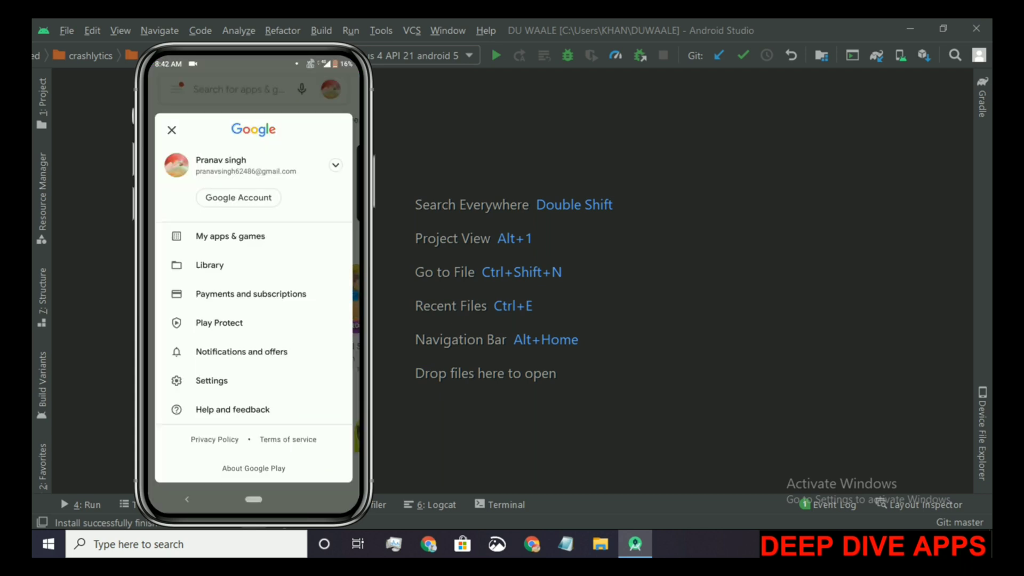
Check Payments and subscriptions, confirming item1 and item2 now read NOT A PRIME USER
left_click(250, 293)
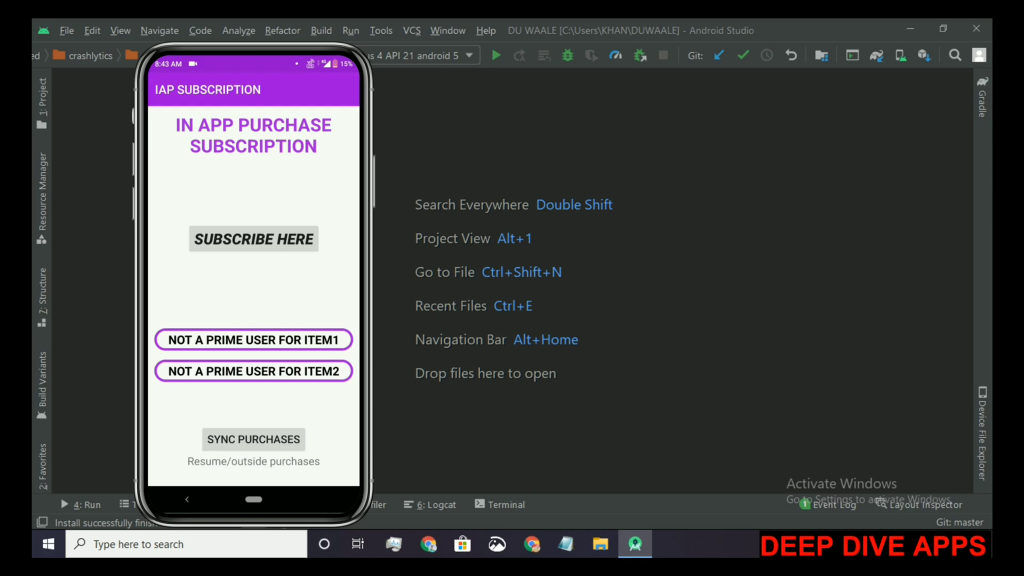
Bring up the Google Play purchase sheet for the ₹100 Ads removal plan again
left_click(254, 239)
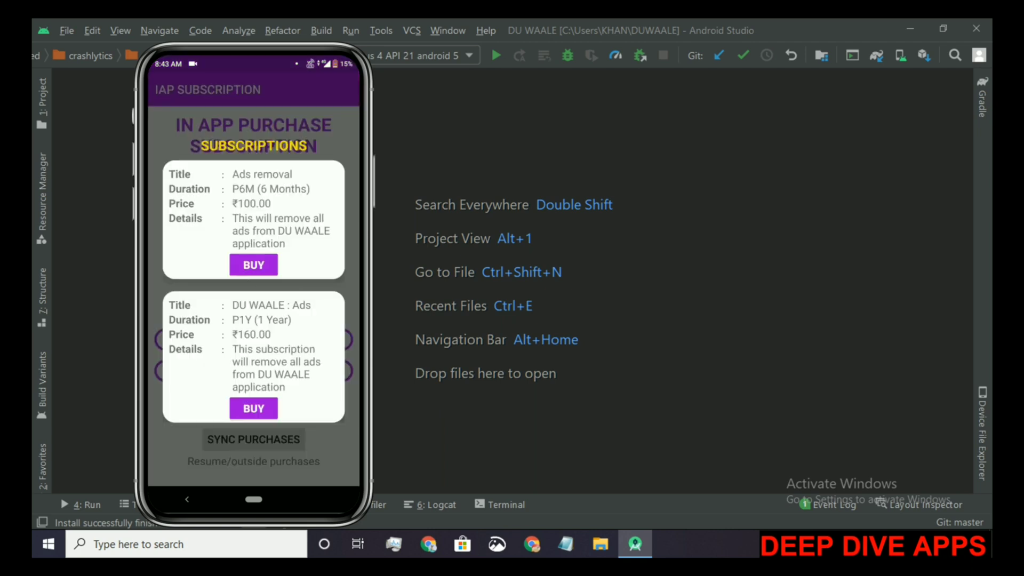
left_click(253, 265)
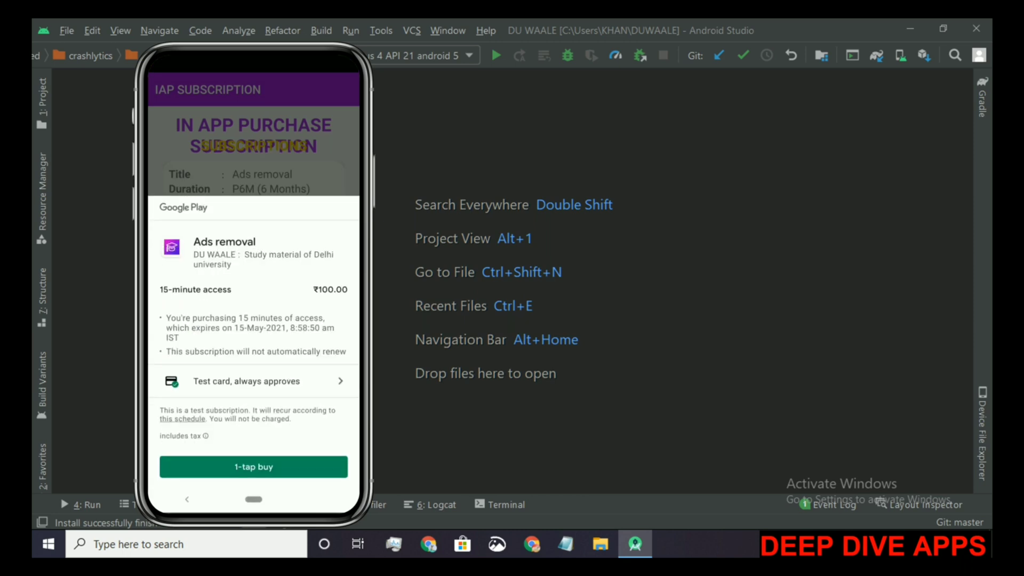